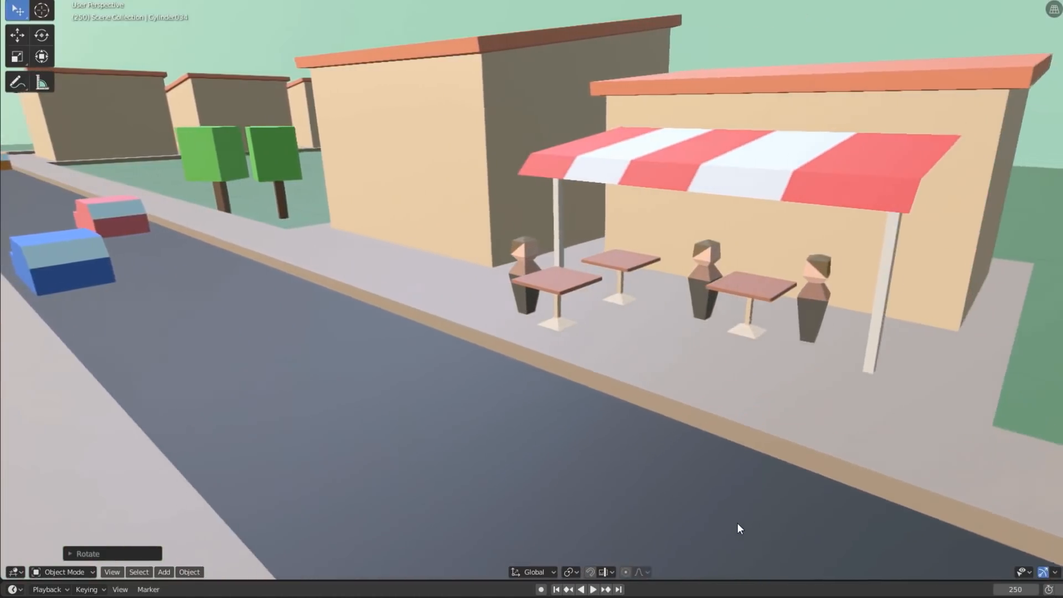
Step: Scroll the City Game Plan down to the Tools list (Eclipse, LWJGL 3, Blender)
{"action": "left_click_drag", "start_coordinate": [739, 528], "coordinate": [643, 529]}
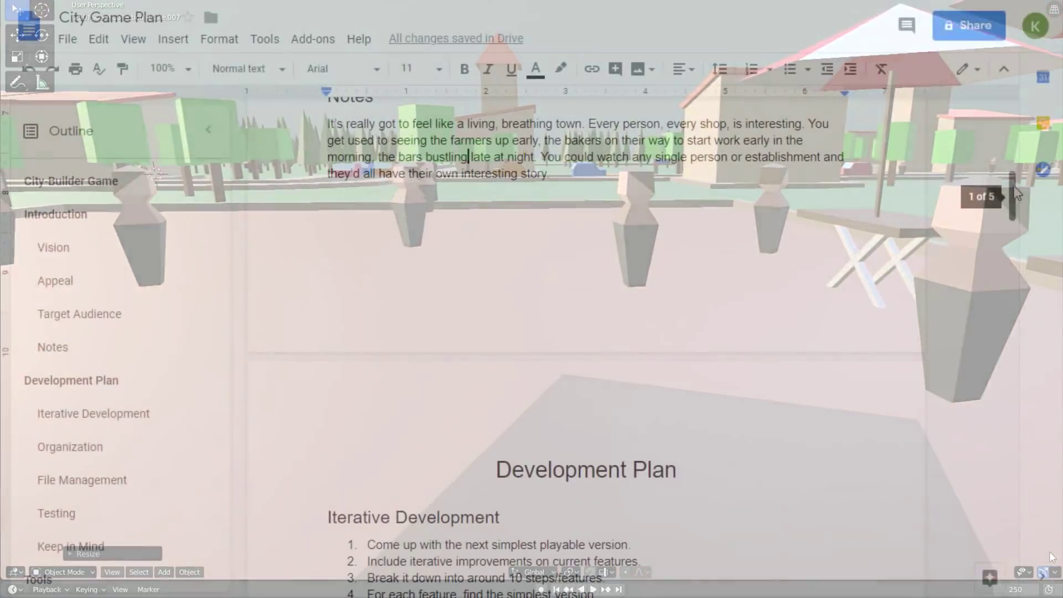
{"action": "scroll", "scroll_direction": "down", "scroll_amount": 3}
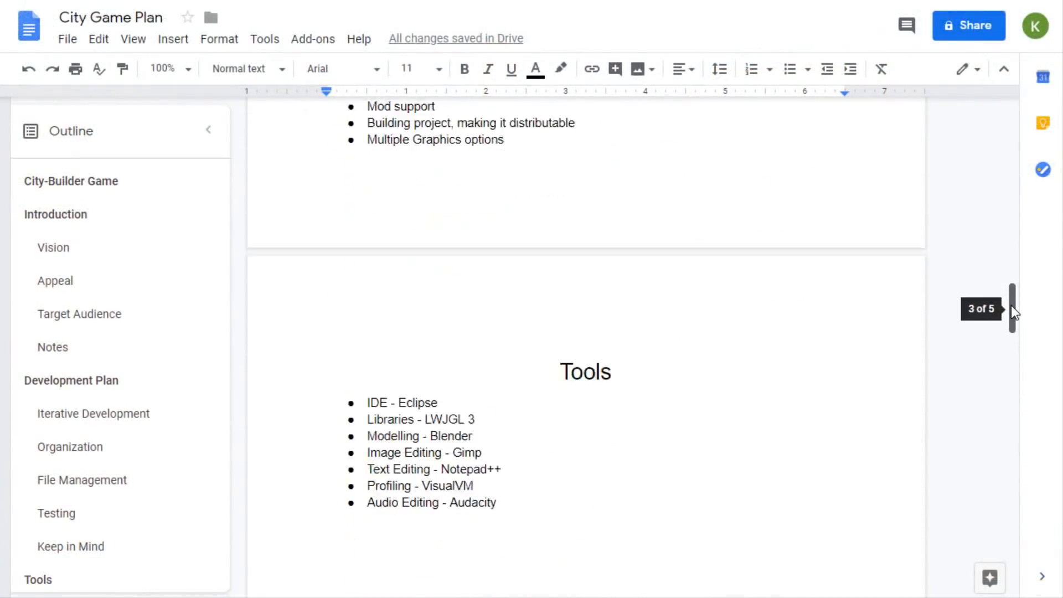
{"action": "scroll", "scroll_direction": "down", "scroll_amount": 3}
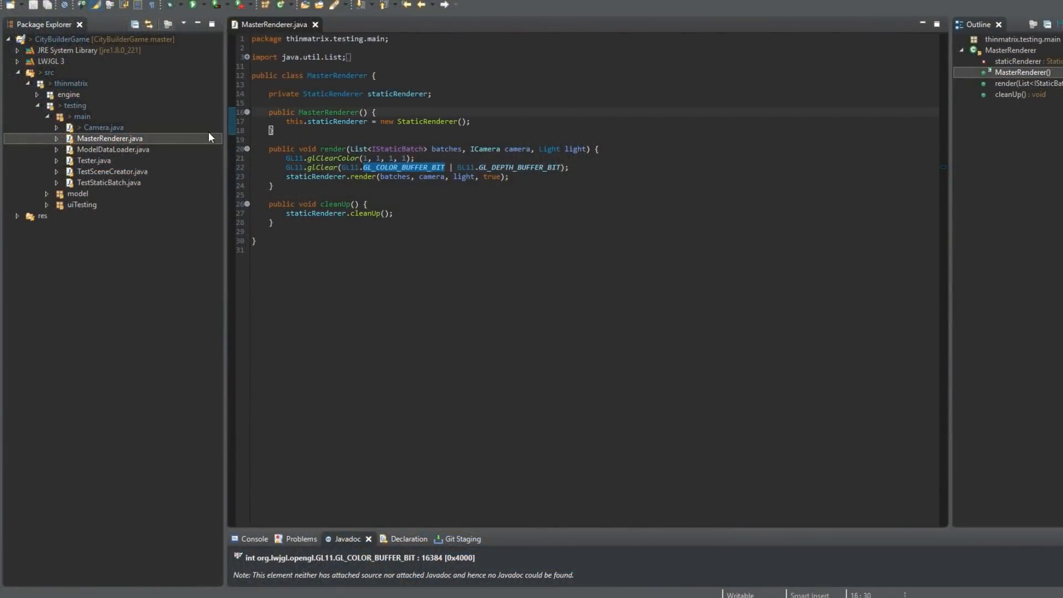
Step: Expand the engine package and its basics subpackages in the Package Explorer
{"action": "left_click", "coordinate": [36, 95]}
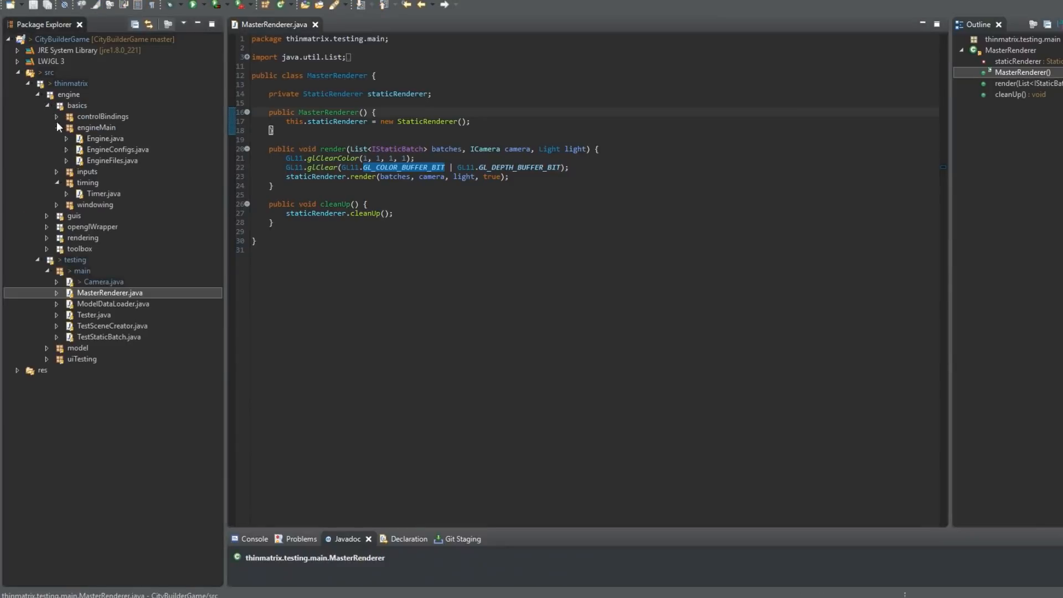
{"action": "left_click", "coordinate": [56, 172]}
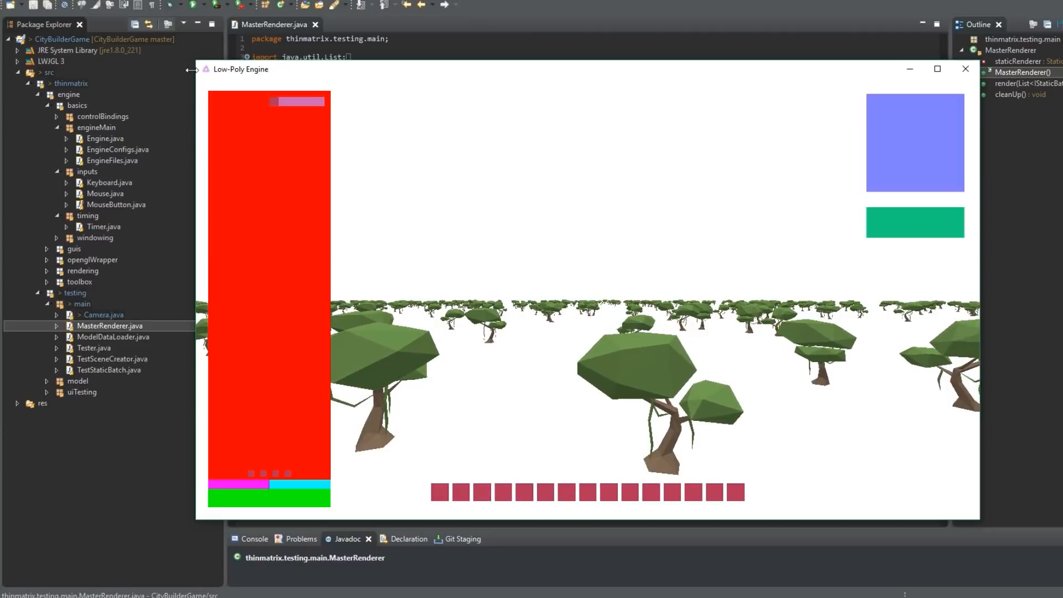
Step: Shrink the running Low-Poly Engine window to see the UI boxes reposition
{"action": "left_click_drag", "start_coordinate": [241, 69], "coordinate": [597, 290]}
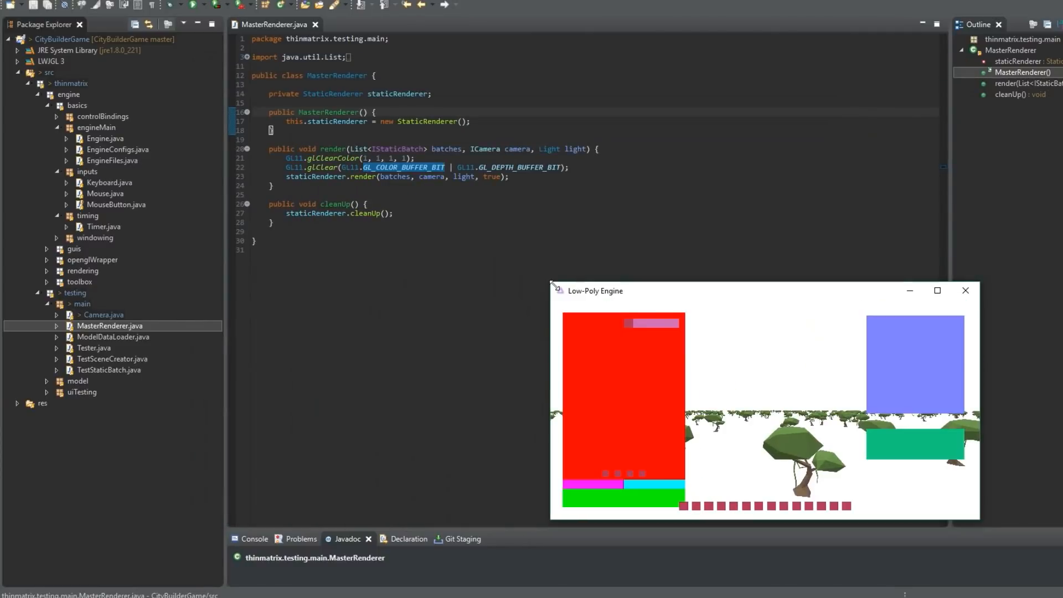